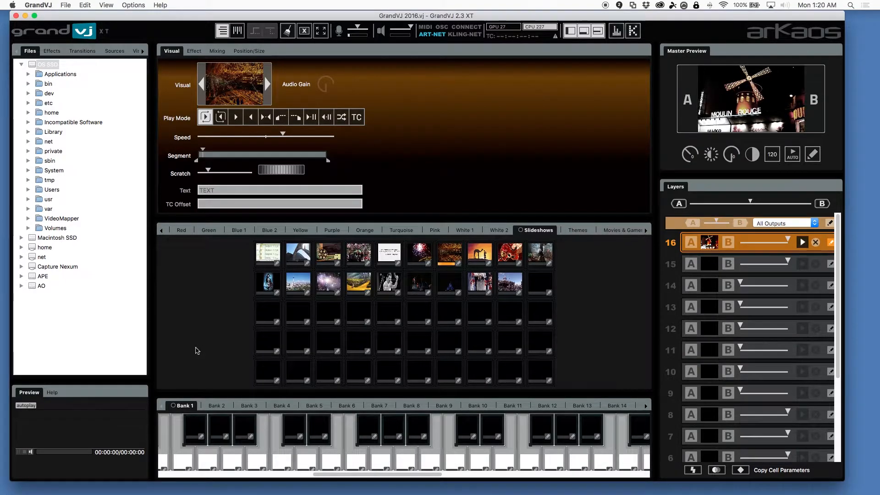
Step: Open GrandVJ Preferences from the application menu and show the Display tab
left_click(106, 5)
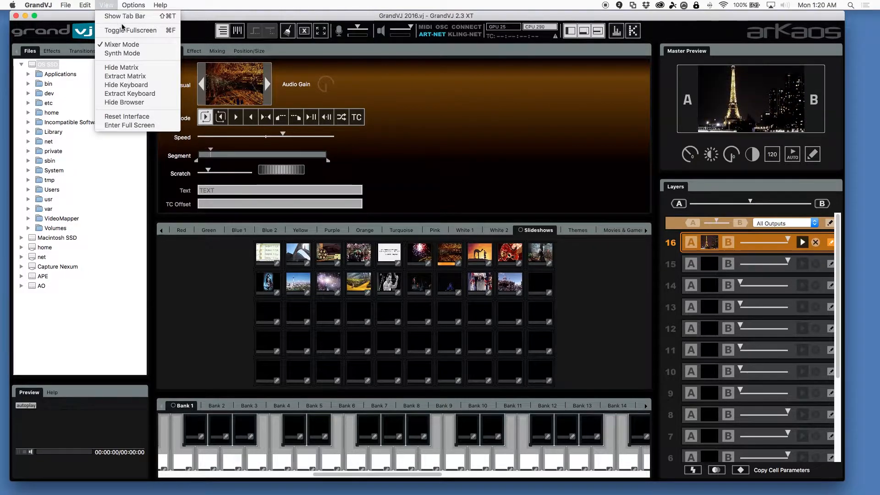
mouse_move(415, 227)
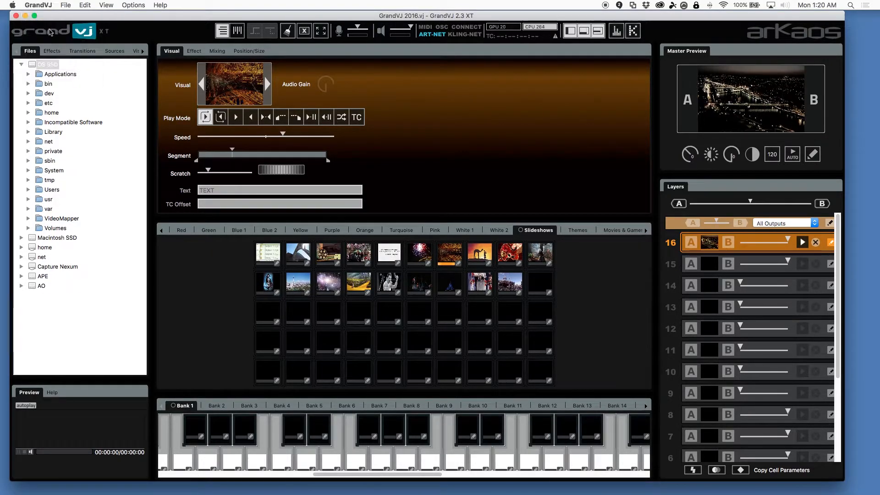
left_click(42, 5)
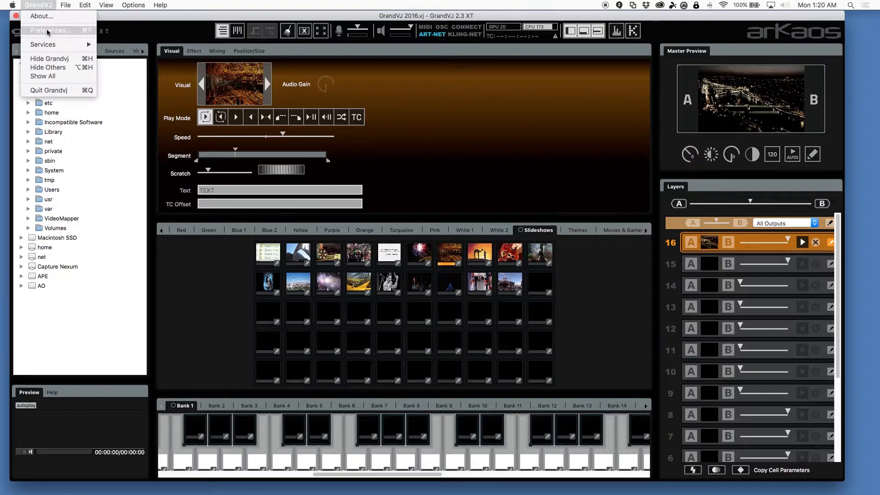
left_click(46, 30)
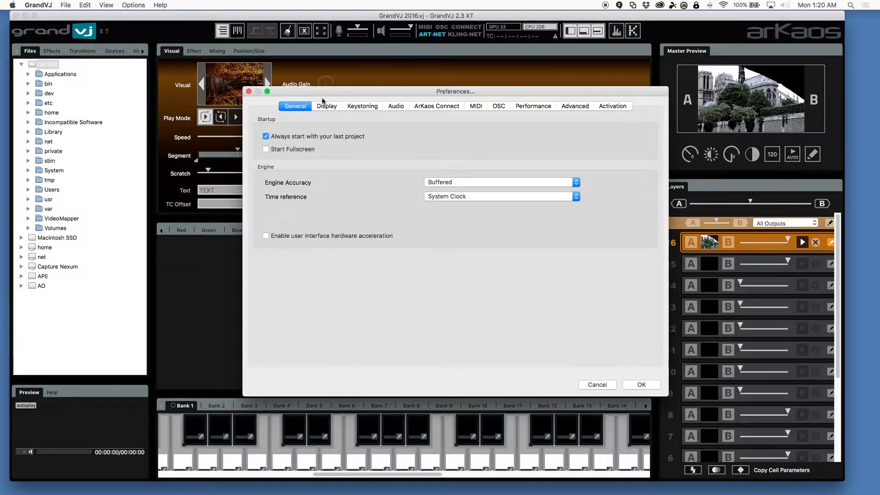
left_click(327, 106)
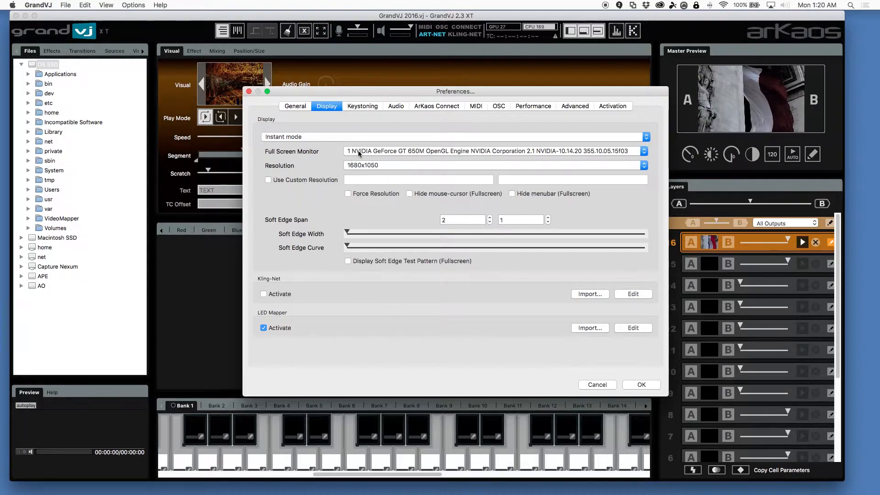
Step: Target full-screen output to monitor 2, the NVIDIA GeForce GT 650M
left_click(496, 151)
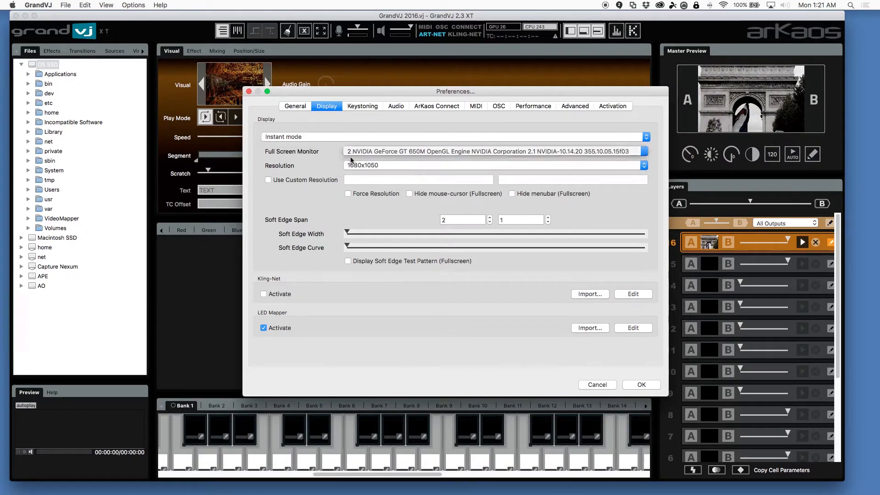
Step: Enable Use Custom Resolution, keeping soft edge span at 1 by 1
left_click(268, 180)
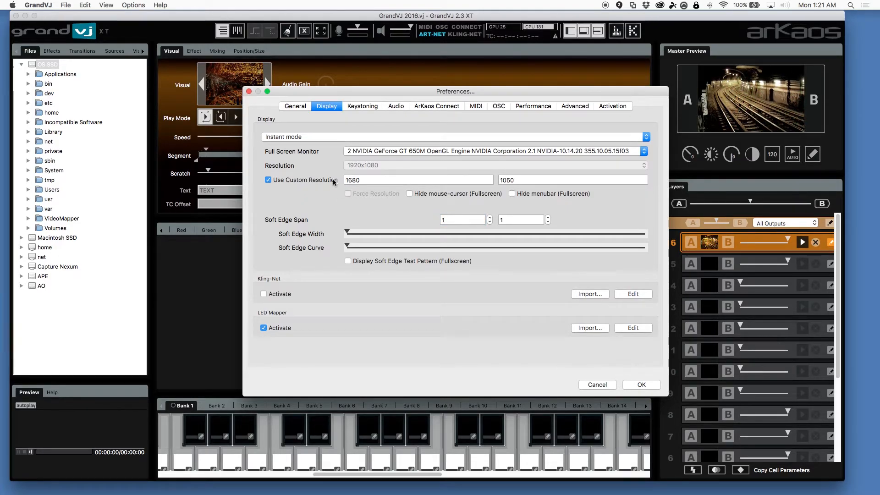
Step: Disable custom resolution and set the full-screen resolution to 1024x768
left_click(267, 179)
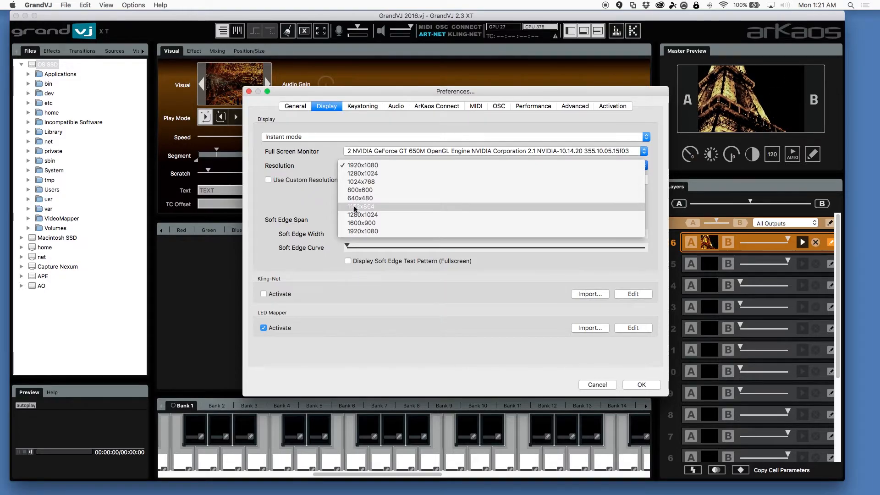
left_click(361, 182)
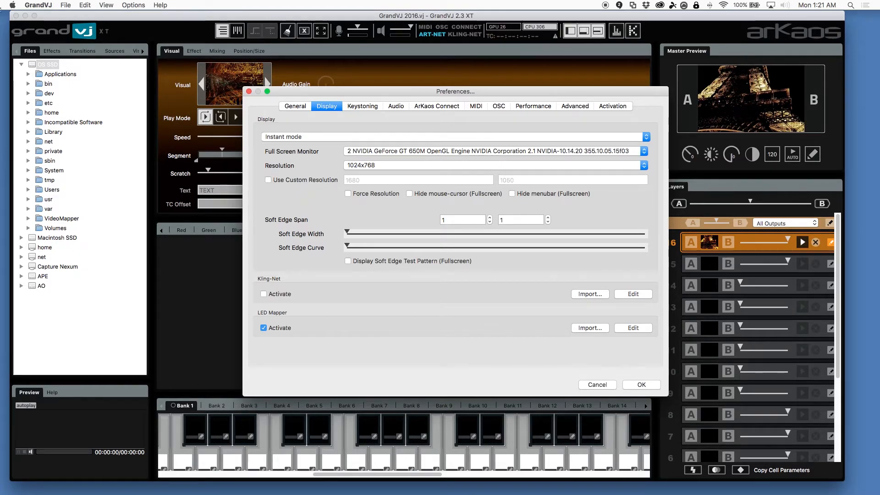
mouse_move(337, 199)
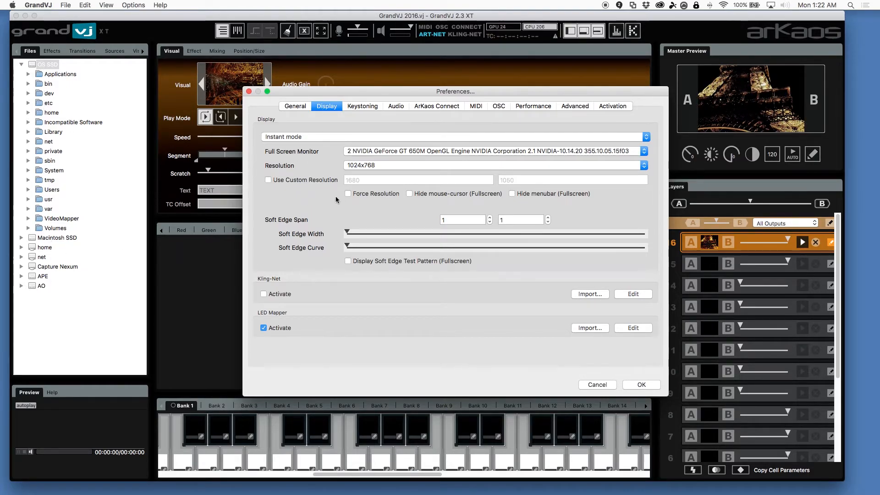